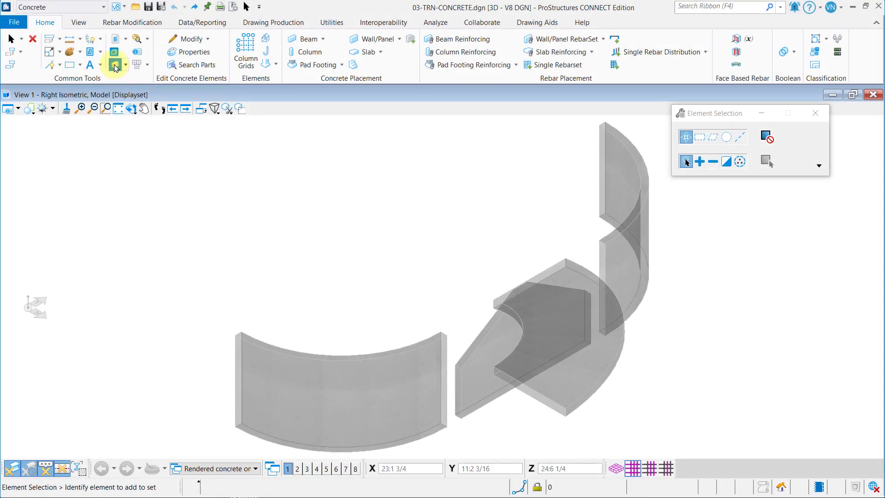
Open Level Display for View 1 and hide the wall and concrete levels.
click(113, 62)
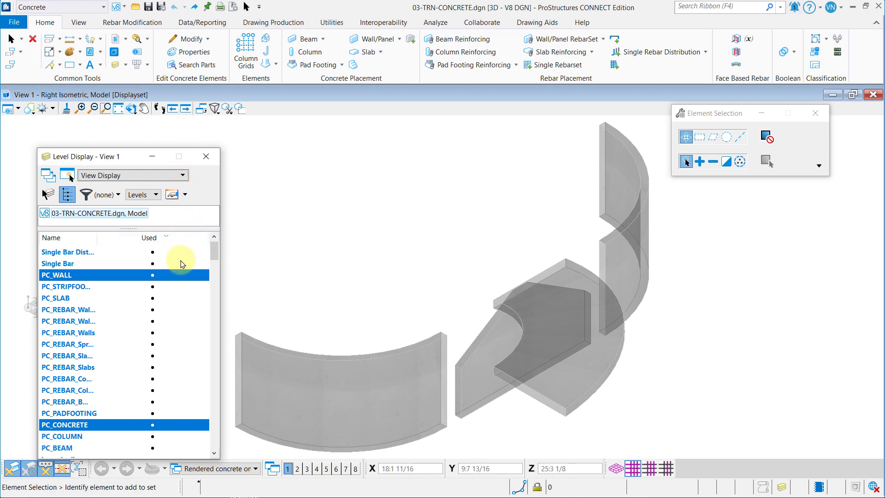
click(59, 263)
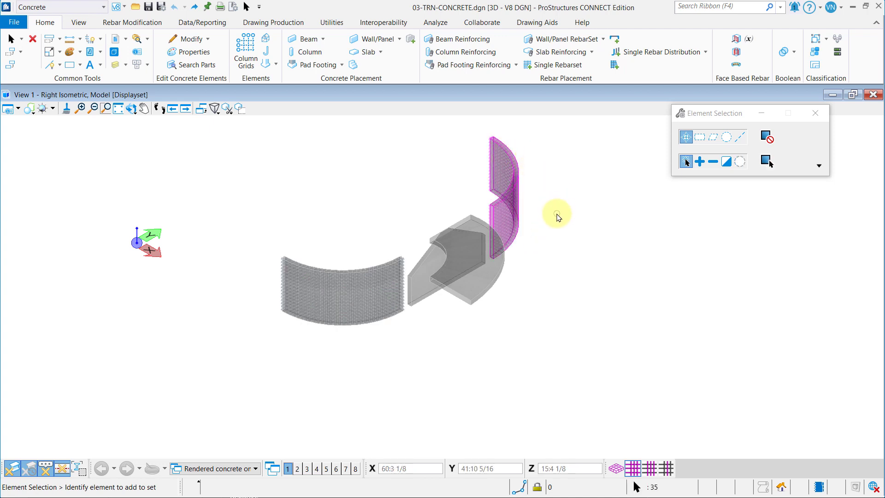
Close the Level Display dialog, leaving only the rebar cages visible.
click(342, 293)
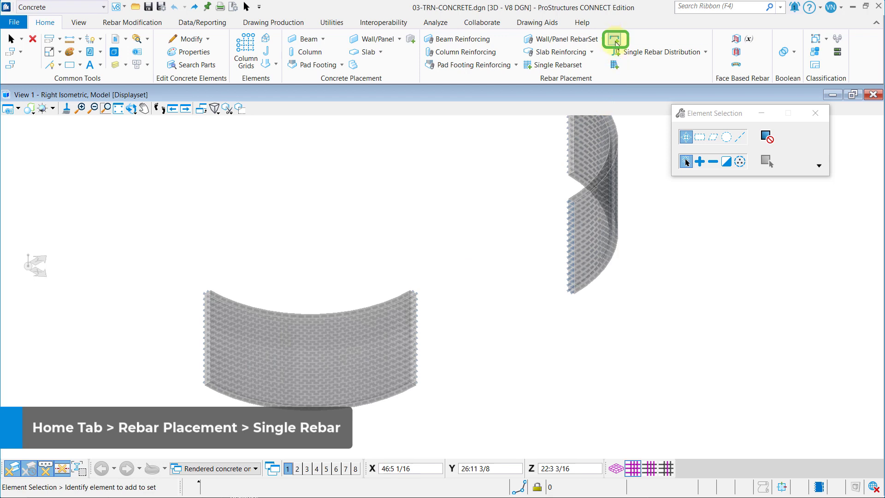
Start Single Rebar with bar size 5 and 90° bend start and end conditions.
click(615, 40)
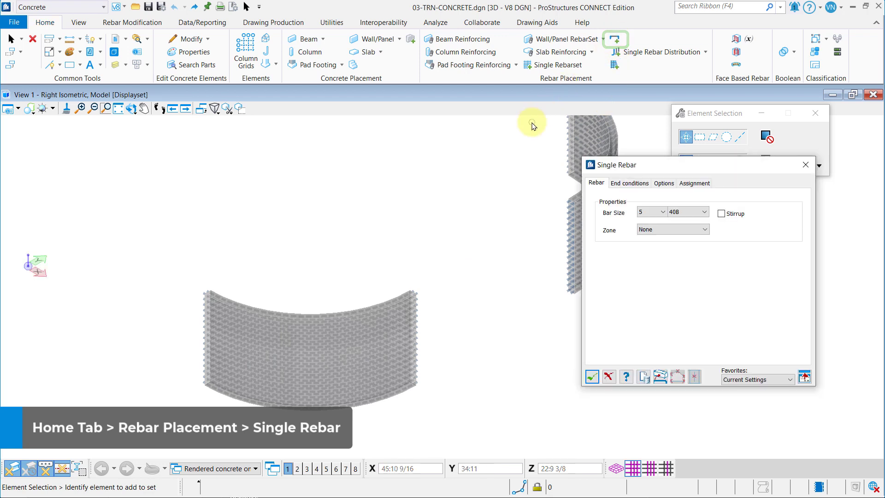
mouse_move(532, 132)
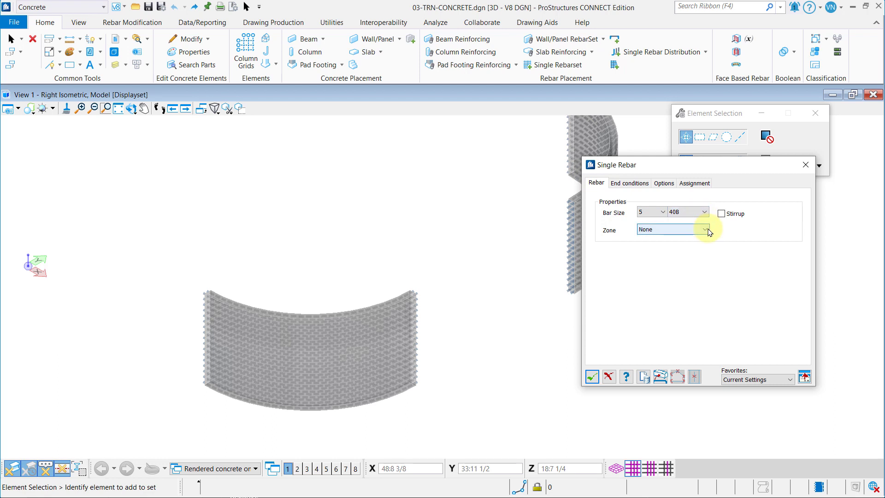
click(629, 183)
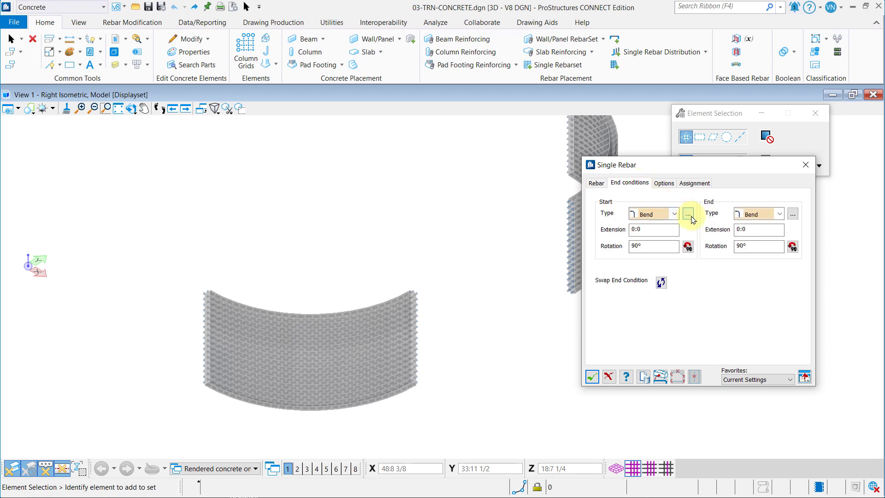
click(687, 213)
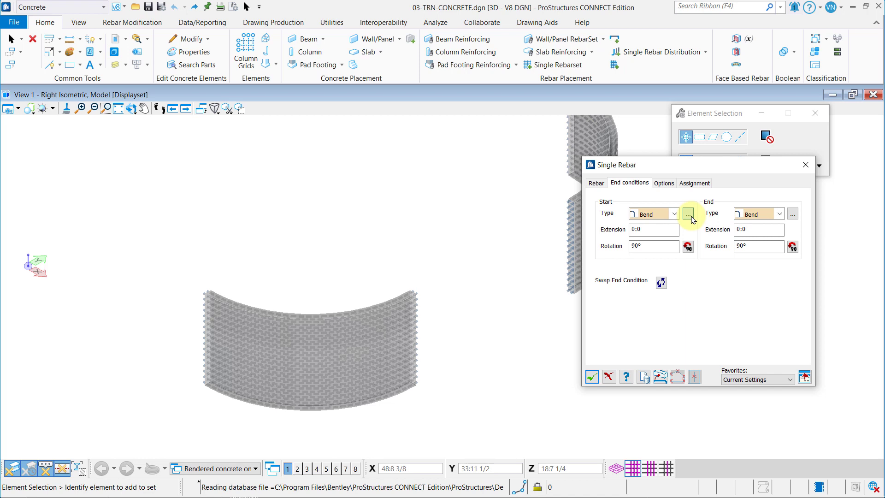
click(688, 214)
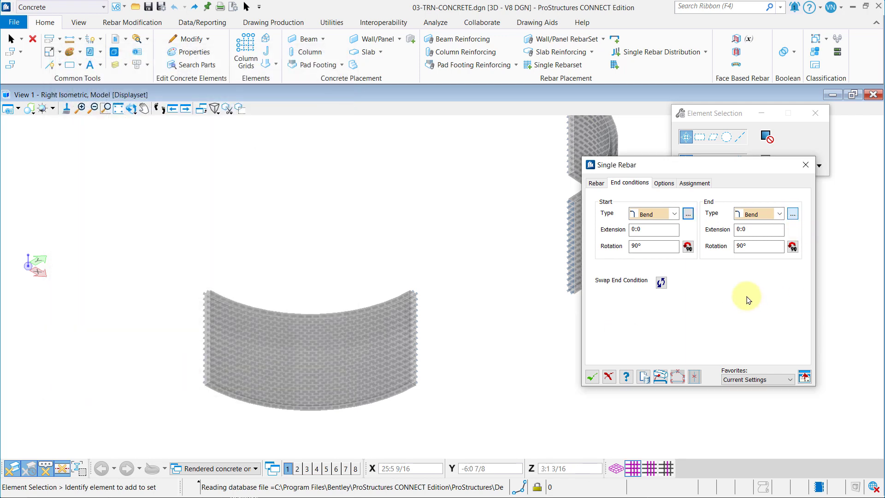
click(688, 214)
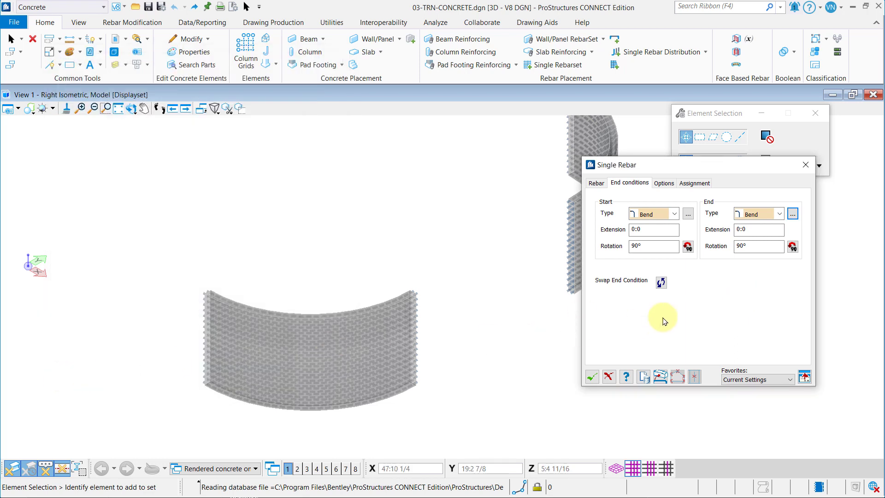
click(664, 183)
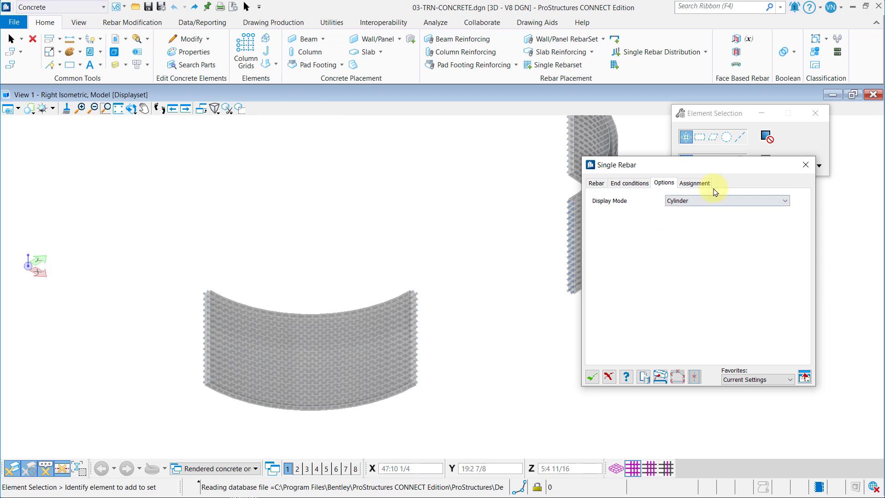
Set Display class 20-Rebar - Panel and Level PC_REBAR_CurvedWall on the Assignment tab.
click(694, 183)
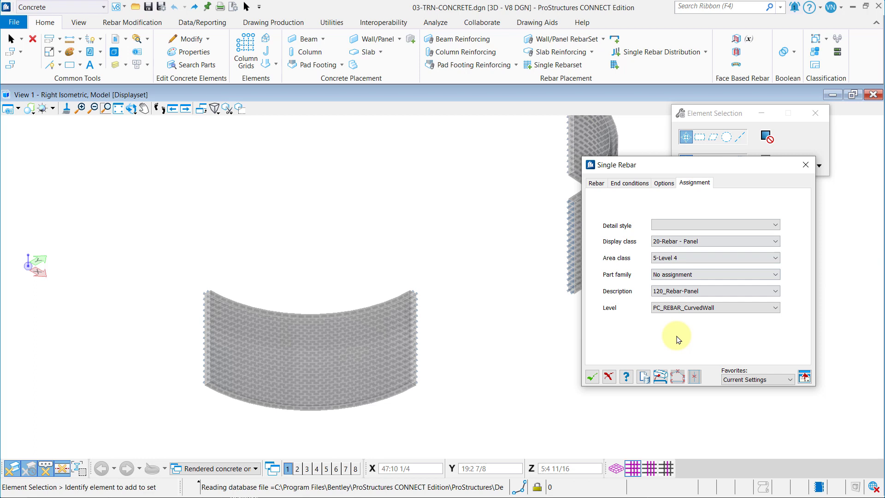
mouse_move(659, 376)
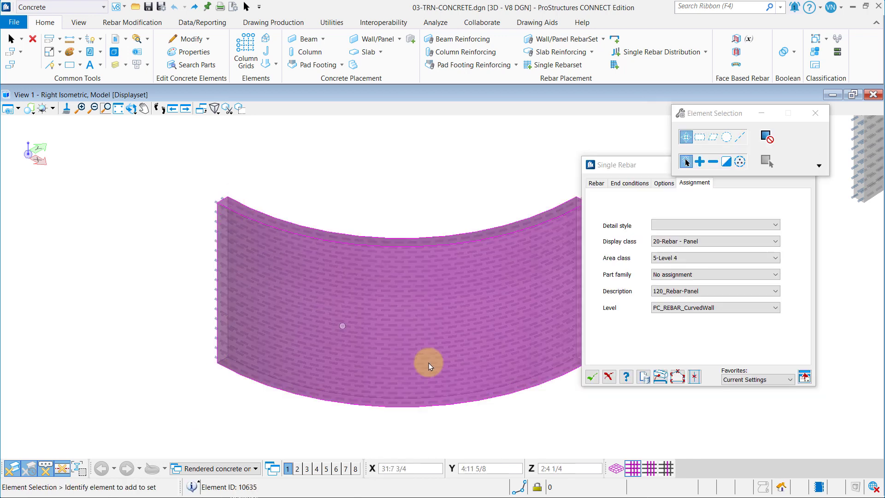
Place the bent-end arc rebars on the left curved wall via Place on element.
click(693, 376)
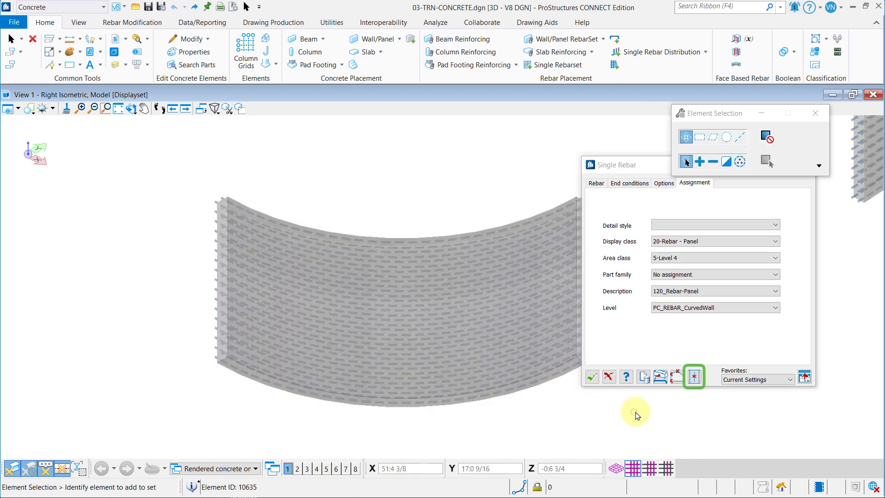
click(693, 376)
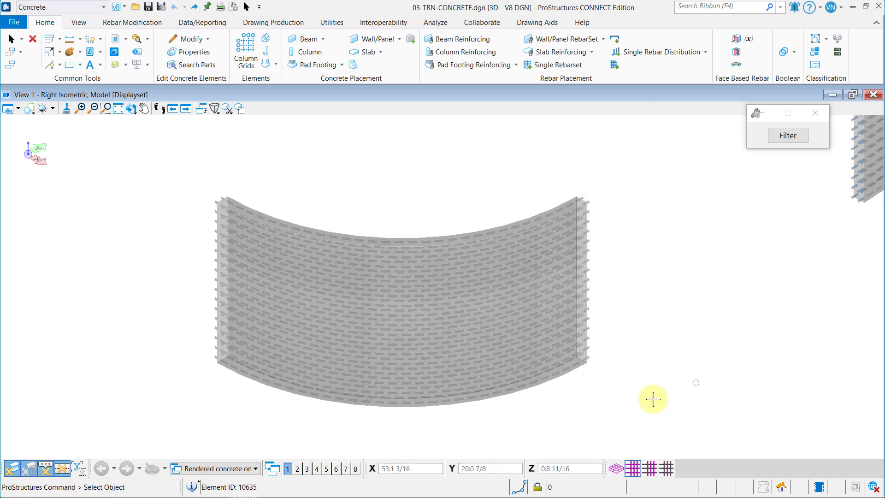
drag(653, 399, 185, 157)
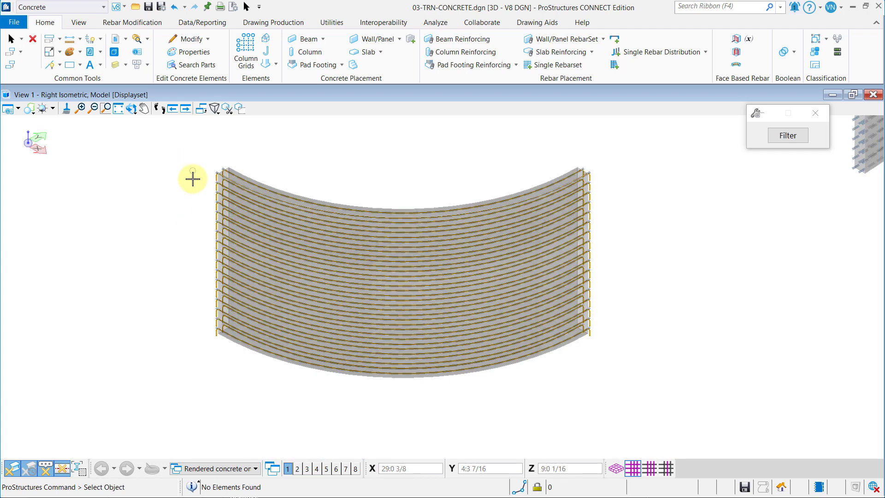
mouse_move(202, 247)
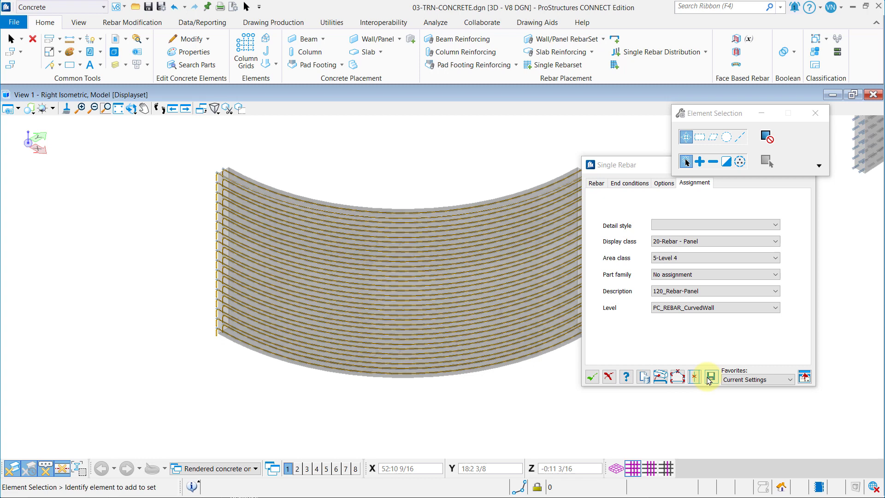
Place the same bent-end arc rebars on the right Concrete Curved Wall.
click(709, 377)
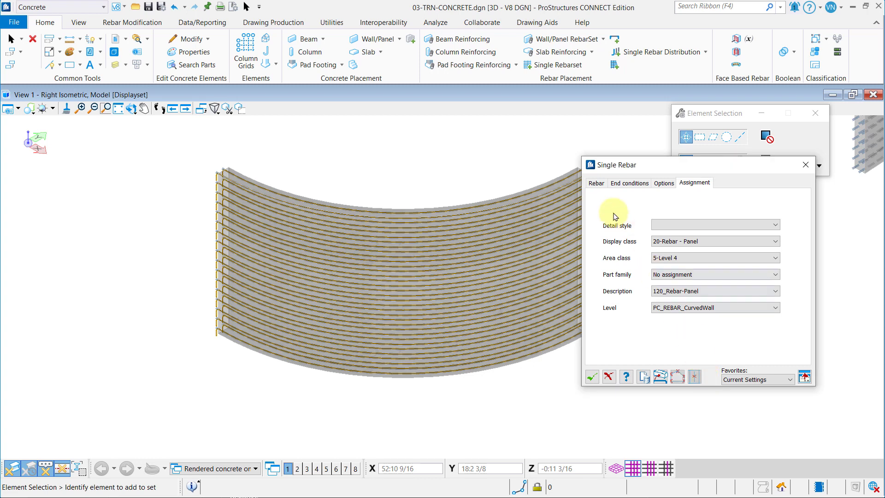
click(628, 182)
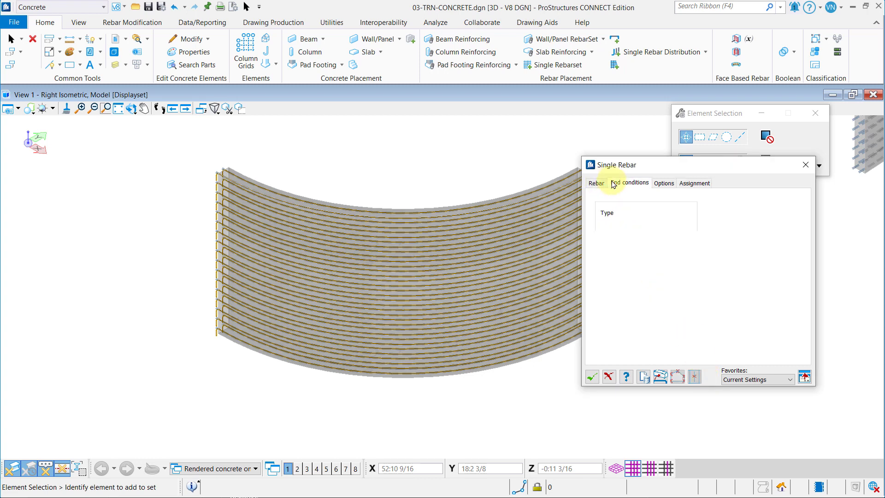
click(629, 182)
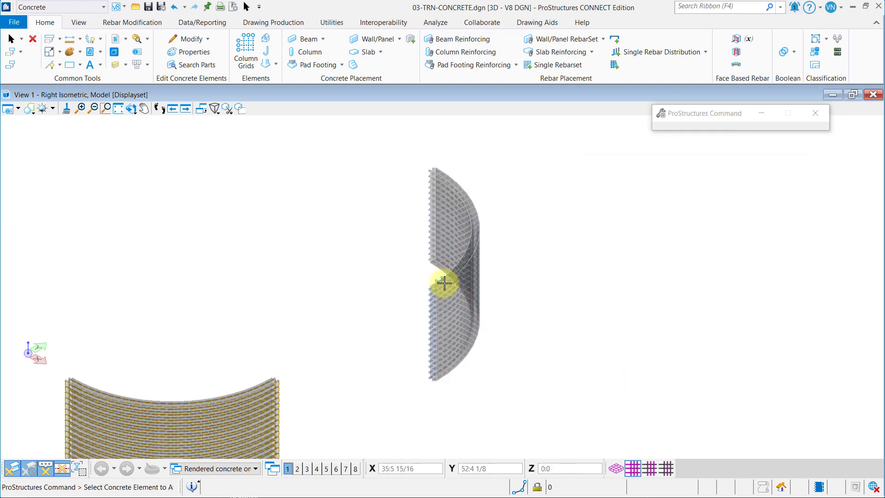
mouse_move(442, 282)
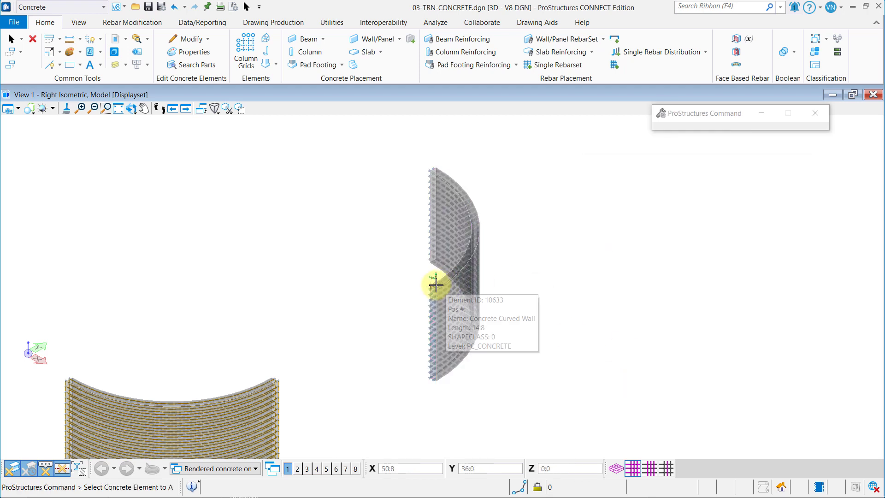
click(436, 284)
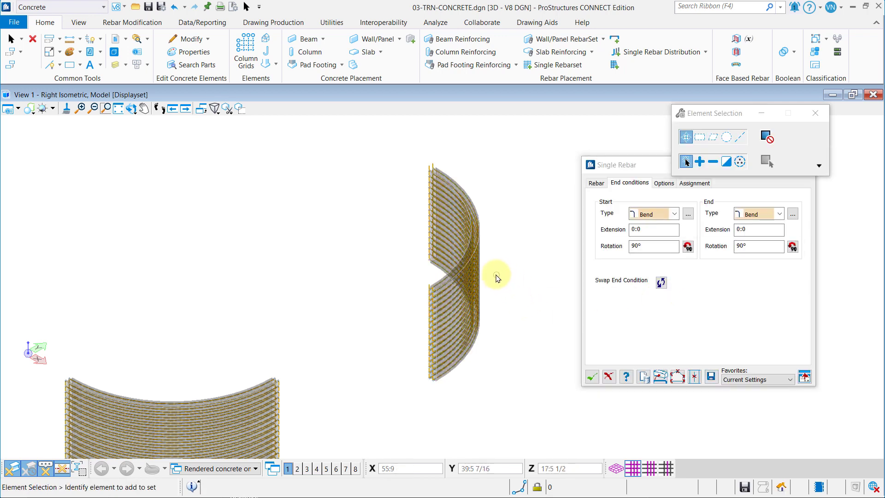
Rotate both start and end bends to 270° and click OK.
click(661, 282)
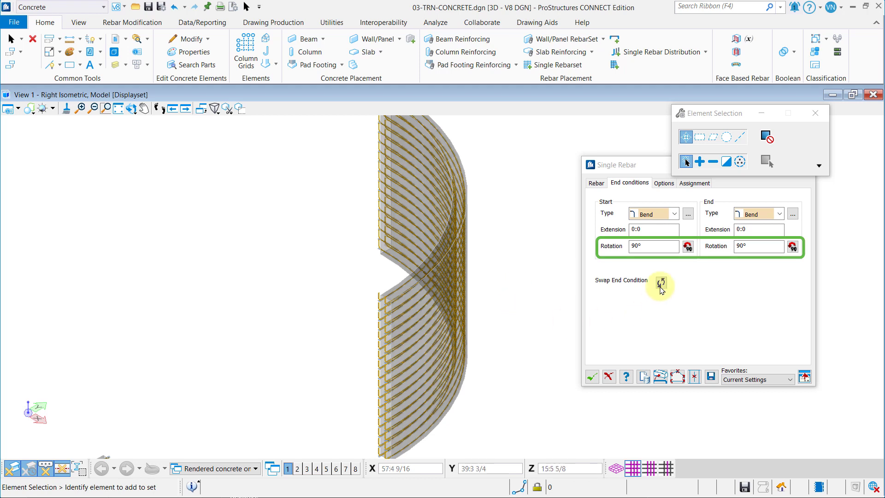
click(687, 247)
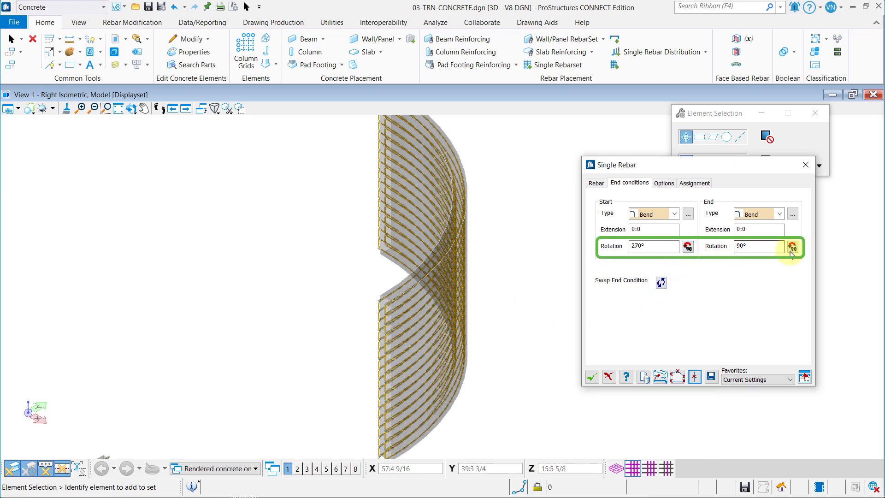
click(795, 246)
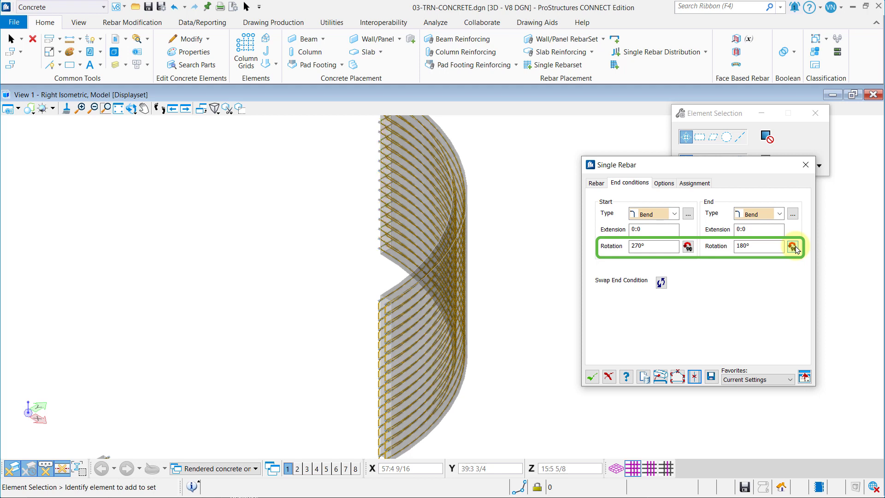
click(791, 246)
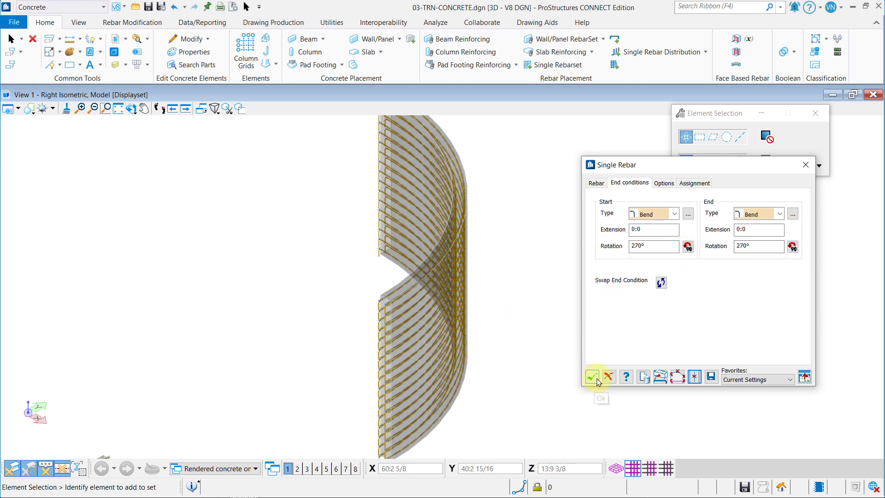
click(592, 376)
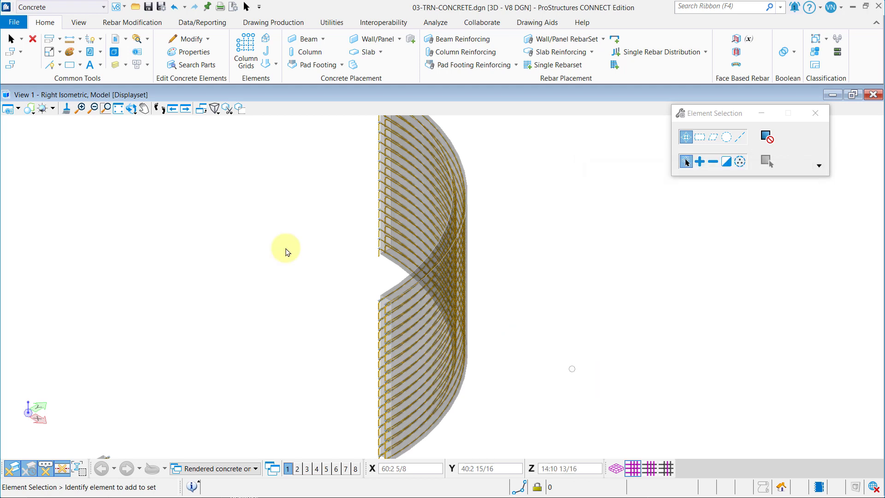